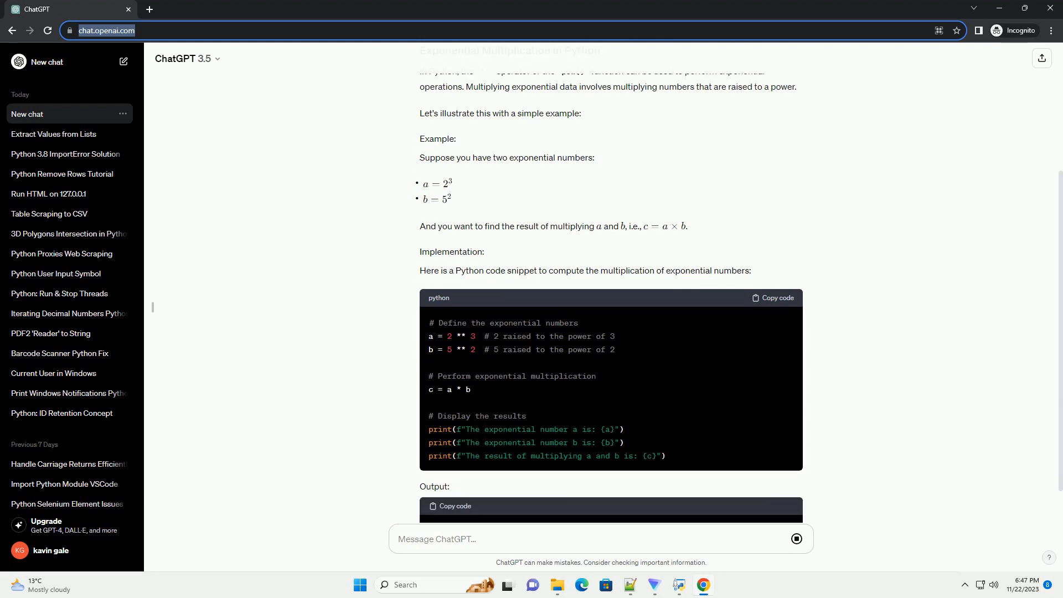
pyautogui.scroll(-3)
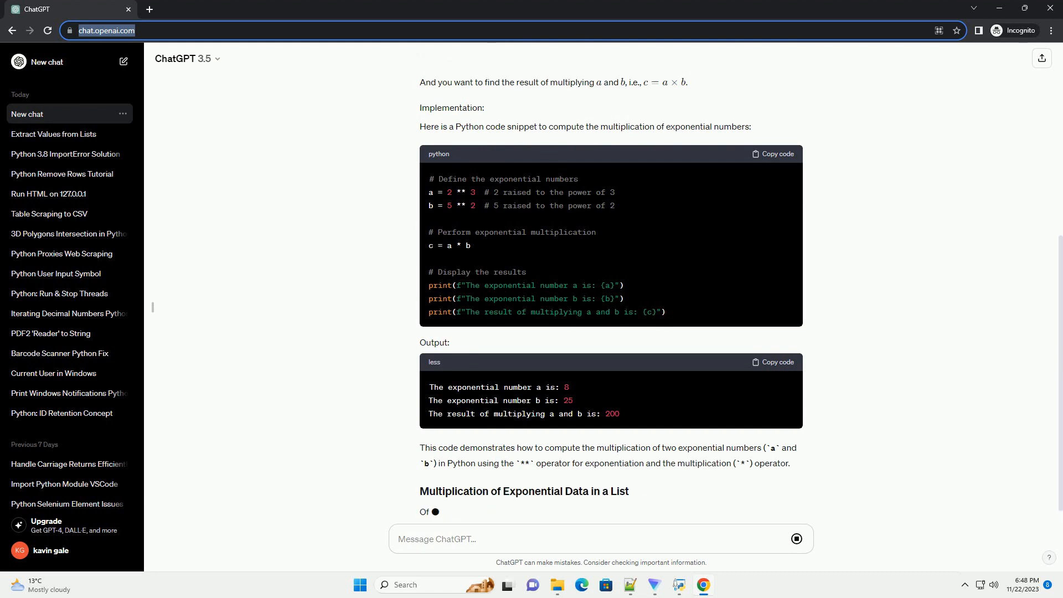
pyautogui.scroll(-3)
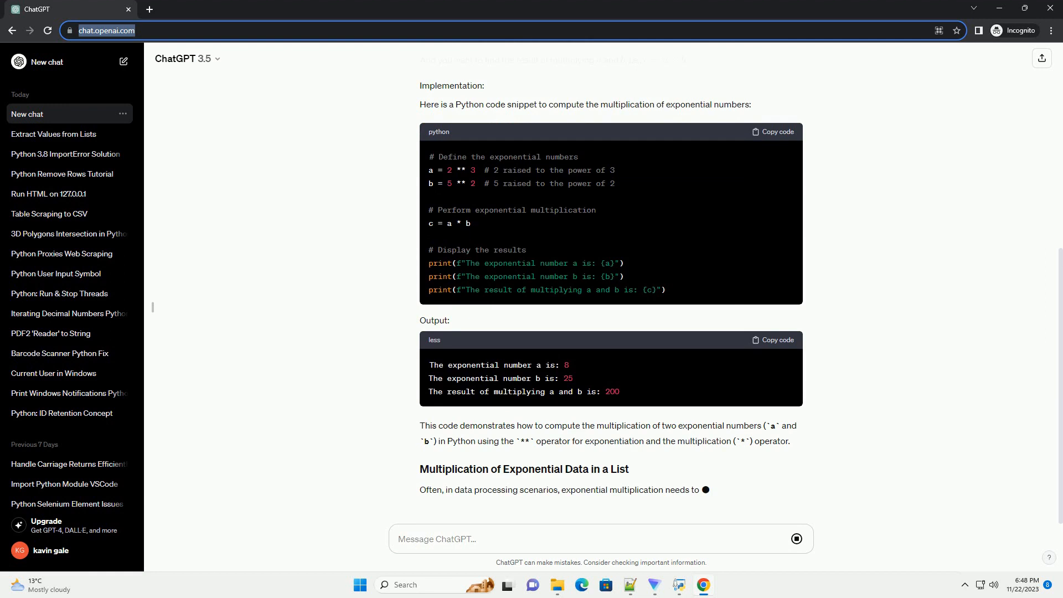
pyautogui.scroll(-3)
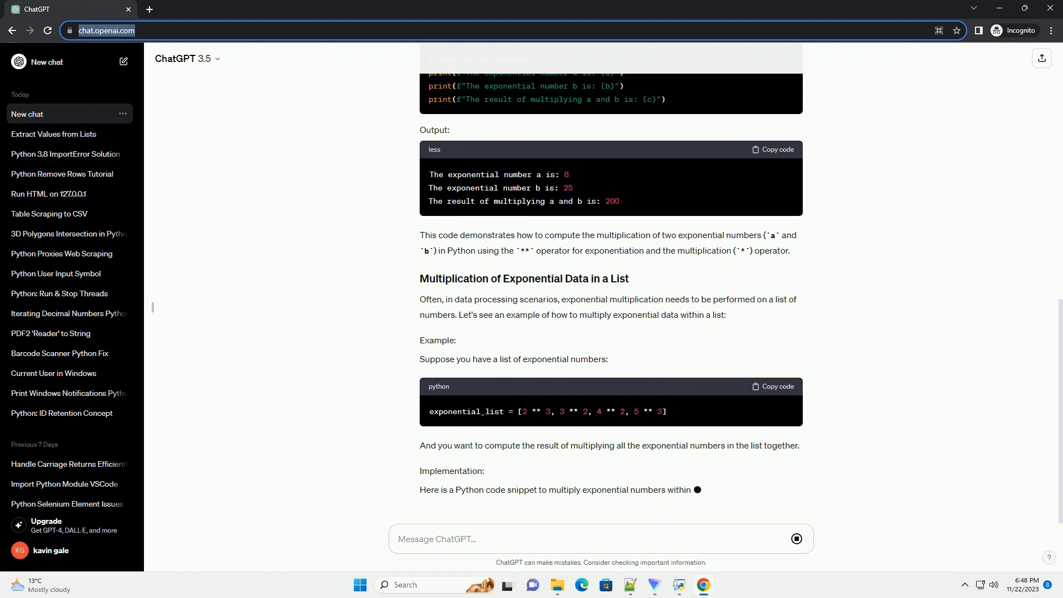
pyautogui.scroll(-3)
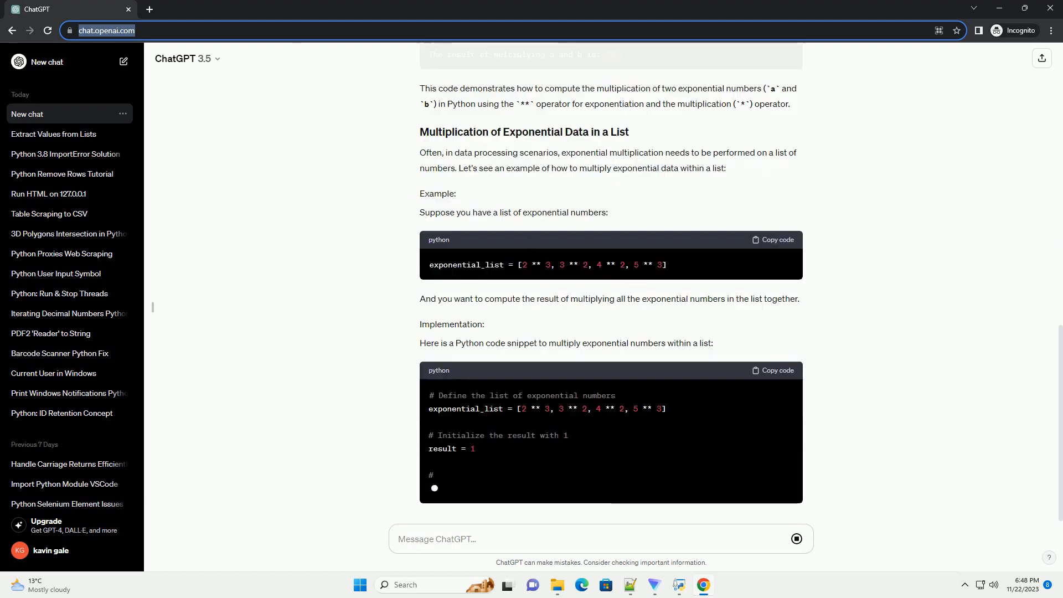